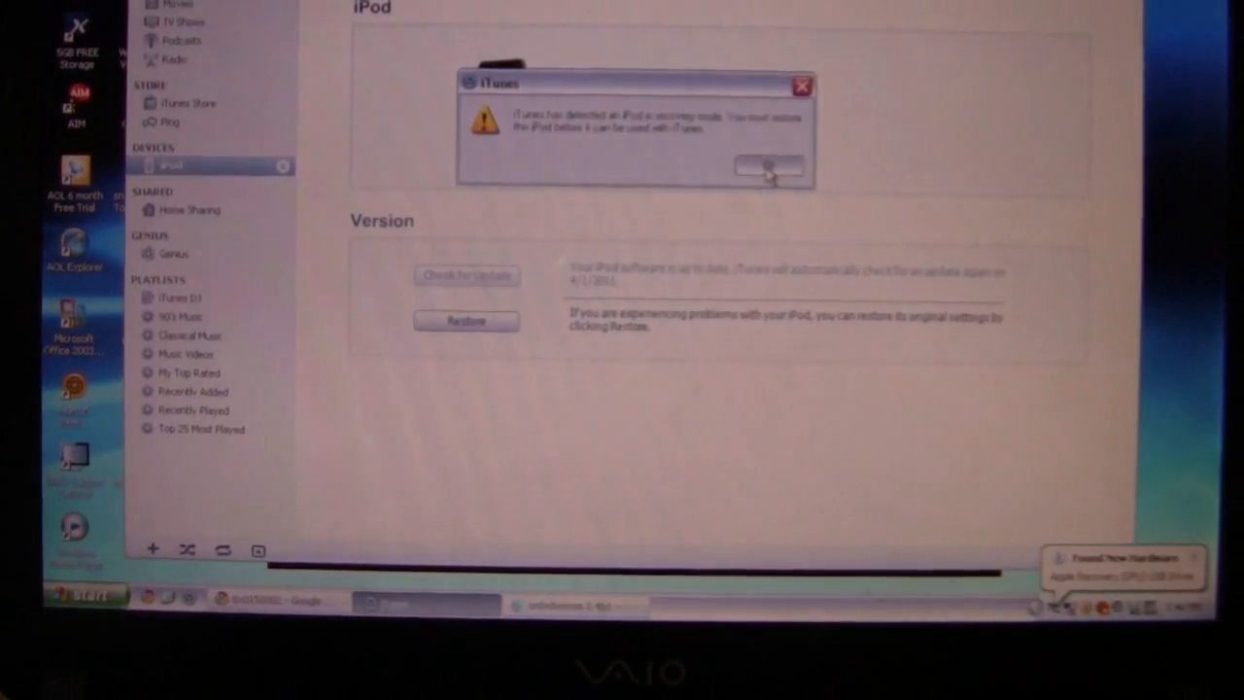
Dismiss the iTunes recovery-mode alert and acknowledge sn0wbreeze's 'PWNED DFU state' message
click(770, 168)
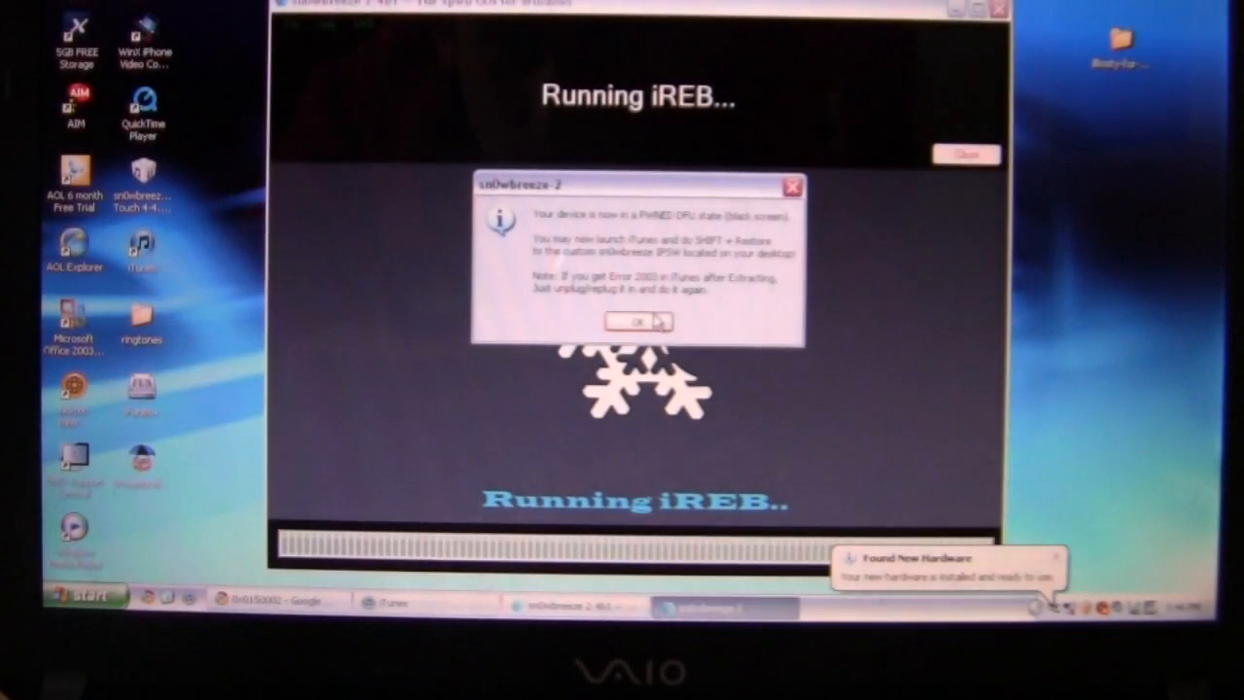
click(636, 322)
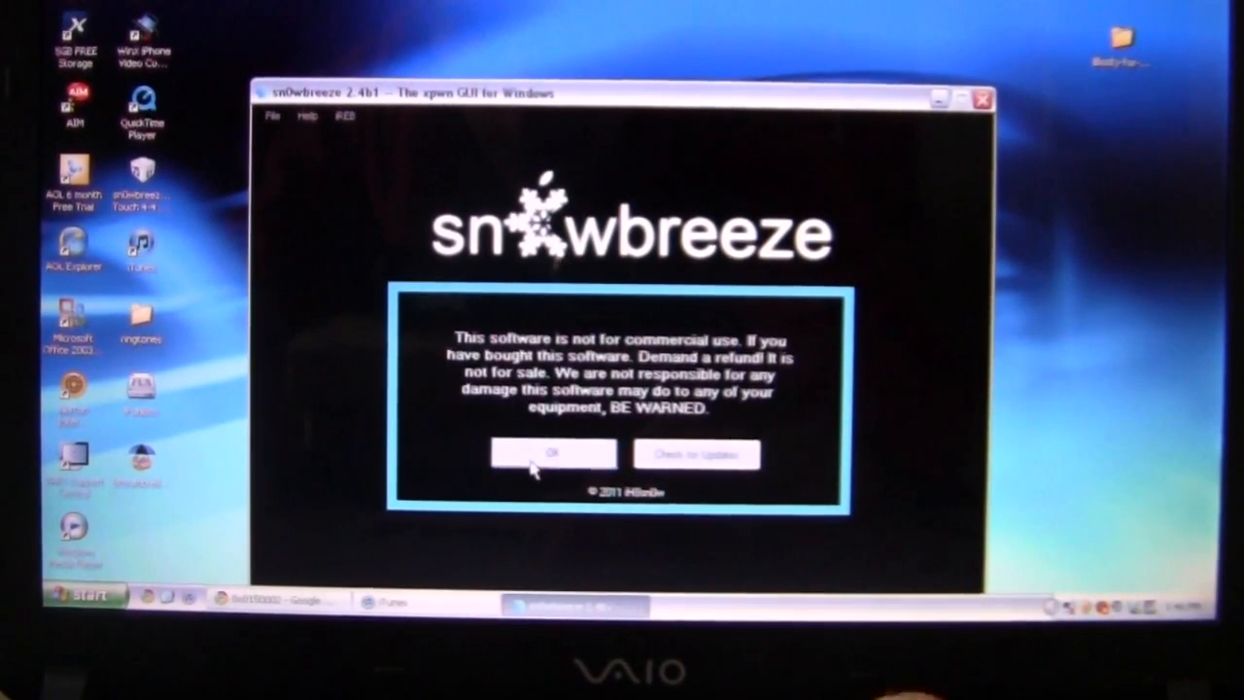
Accept the sn0wbreeze 2.4 beta disclaimer and exit the tool back to iTunes
click(552, 454)
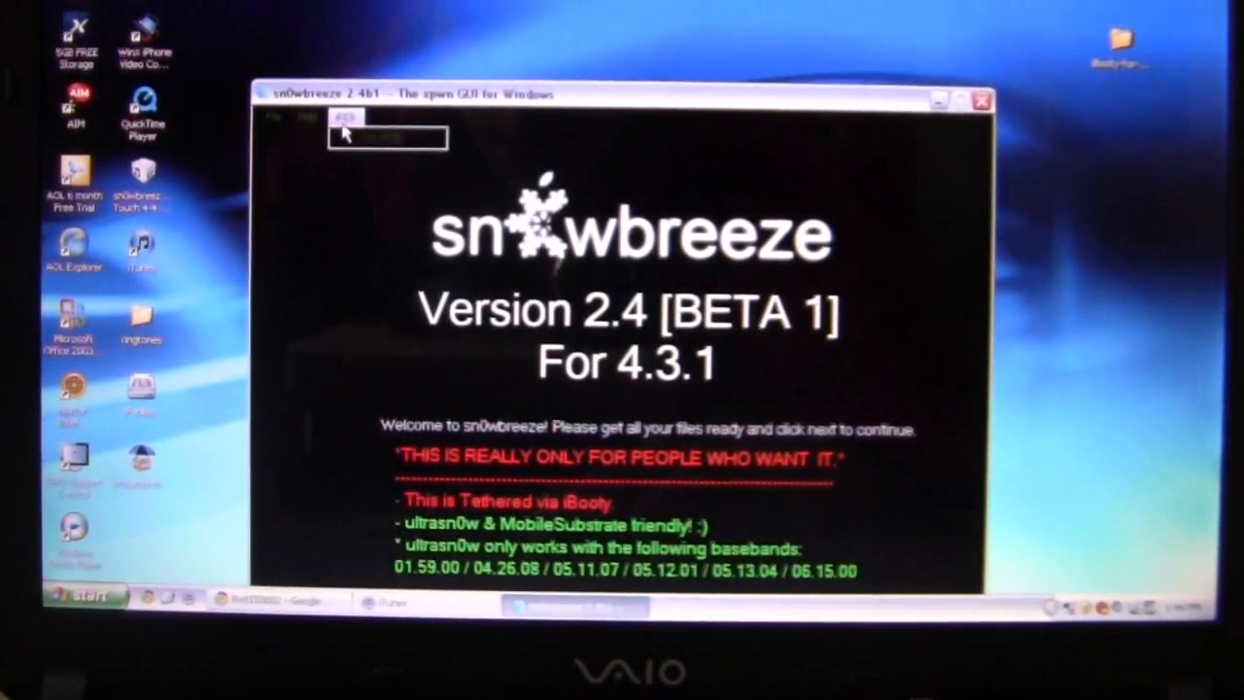
click(342, 116)
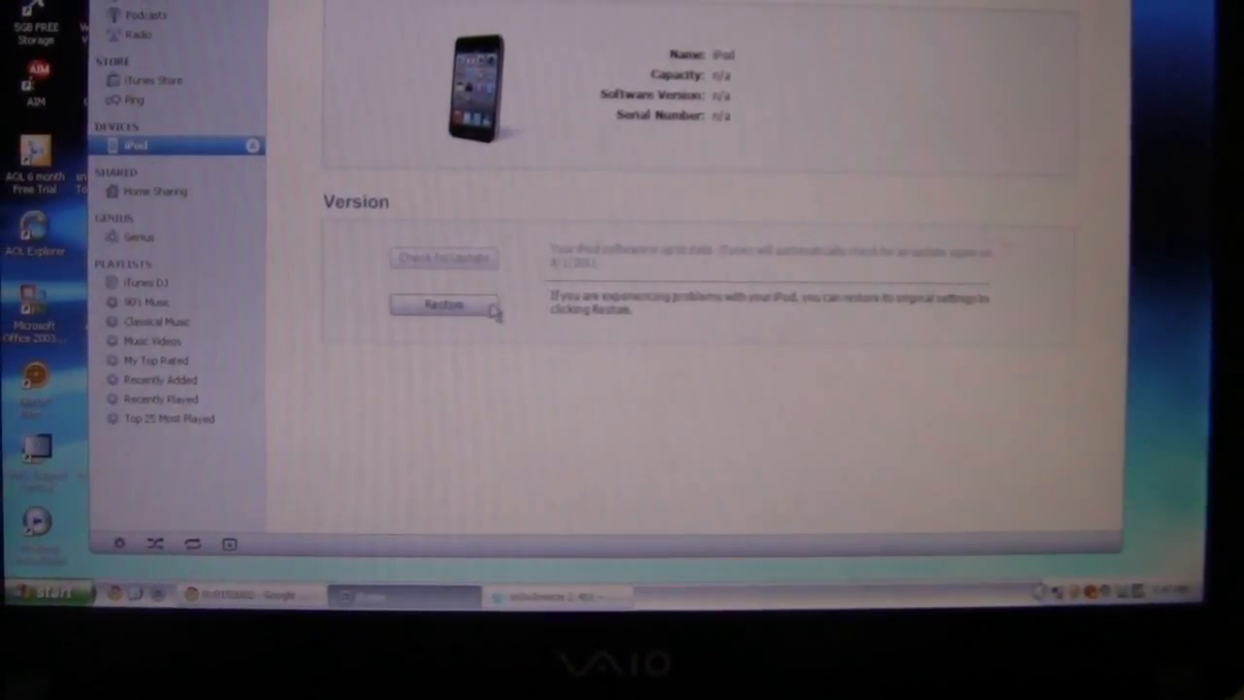
Shift-restore the iPod with the sn0wbreeze iPod Touch 4.3.1 IPSW from the Desktop
click(444, 303)
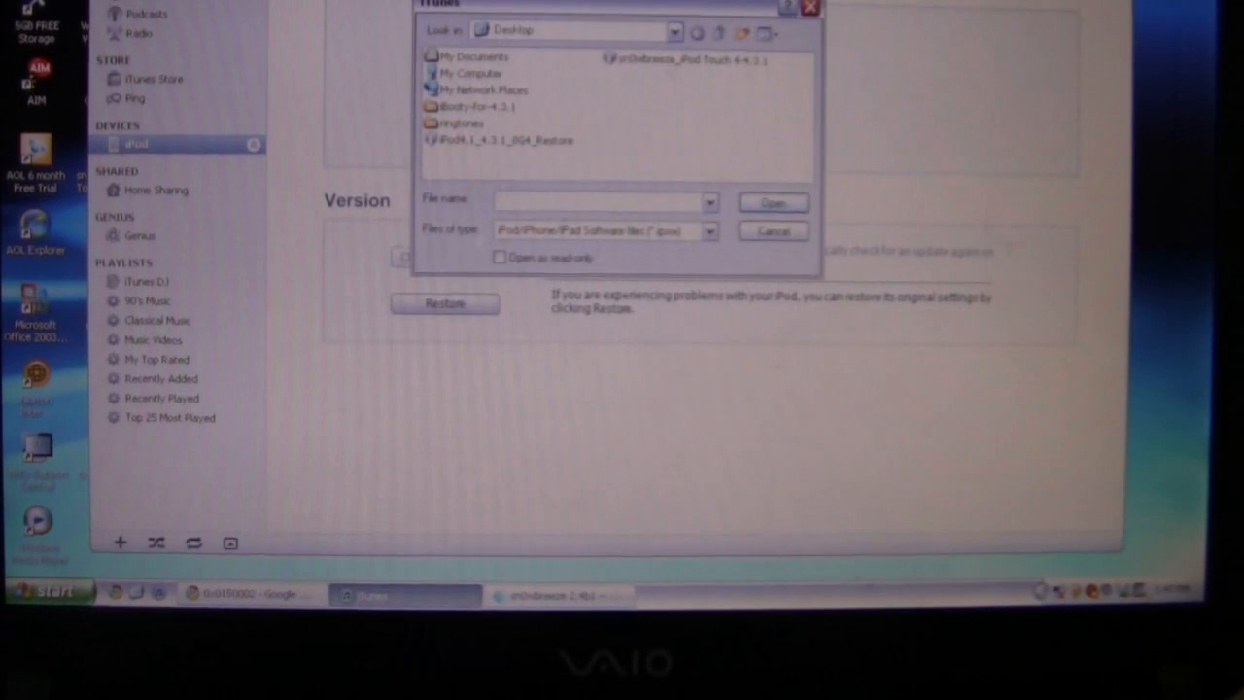
click(773, 230)
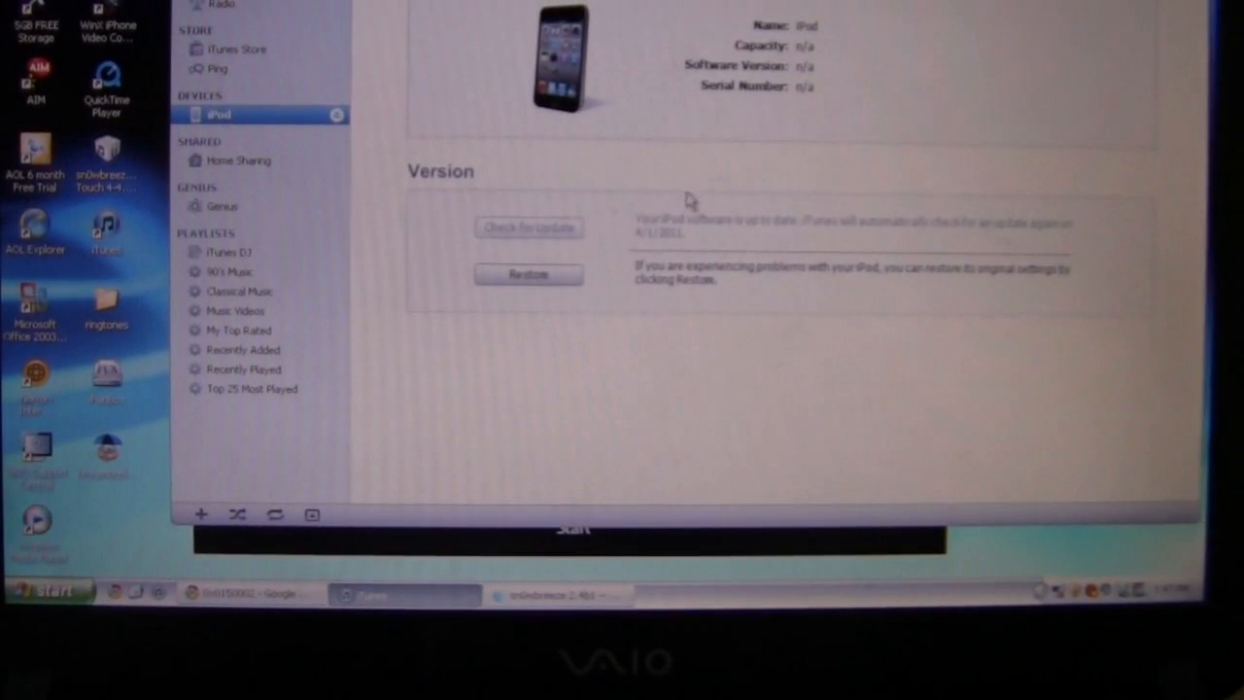
click(529, 274)
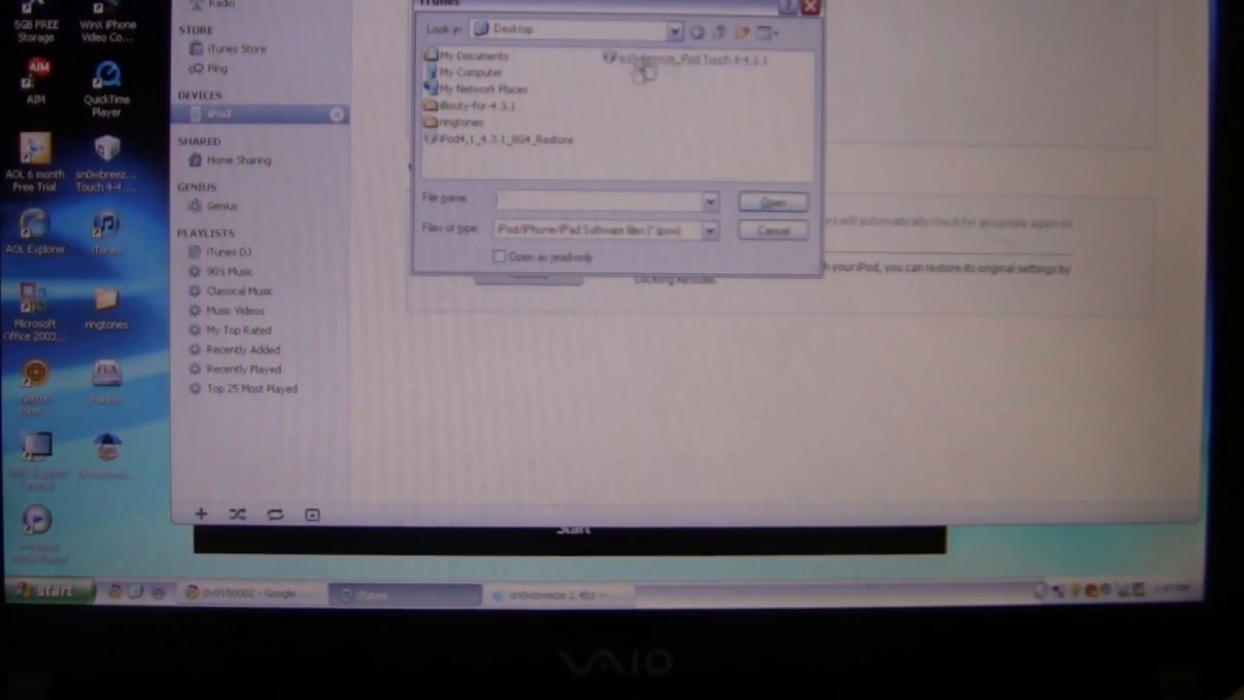
click(681, 59)
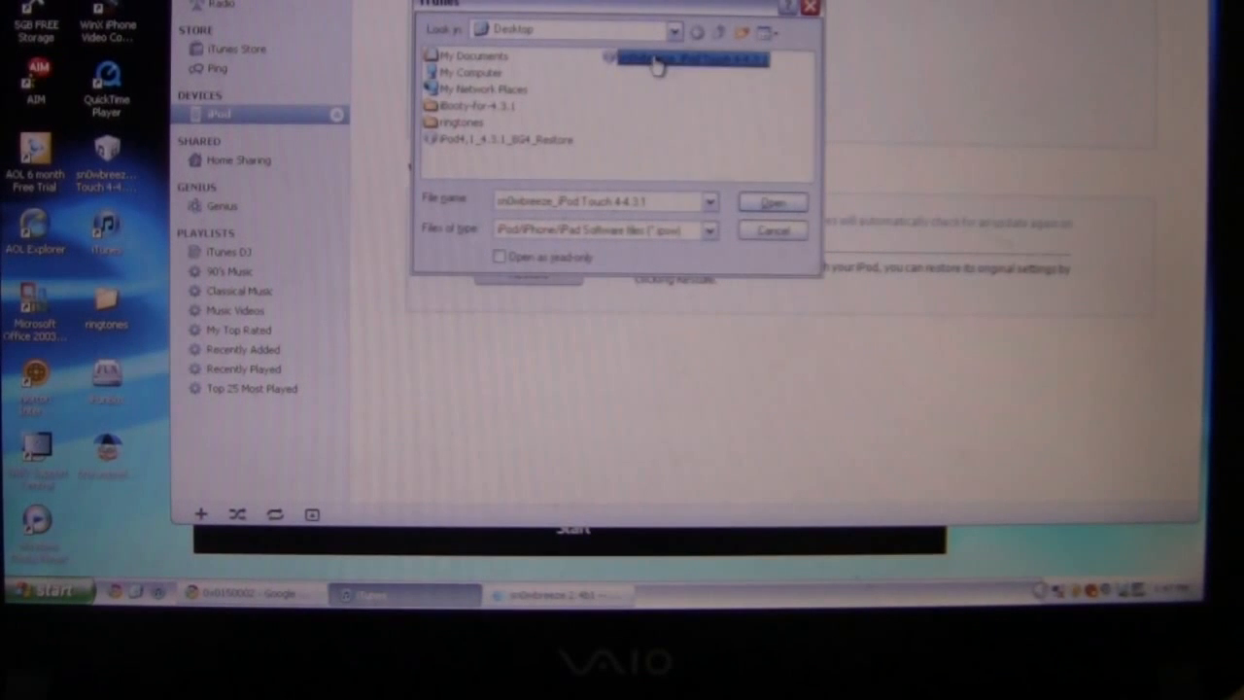
click(772, 200)
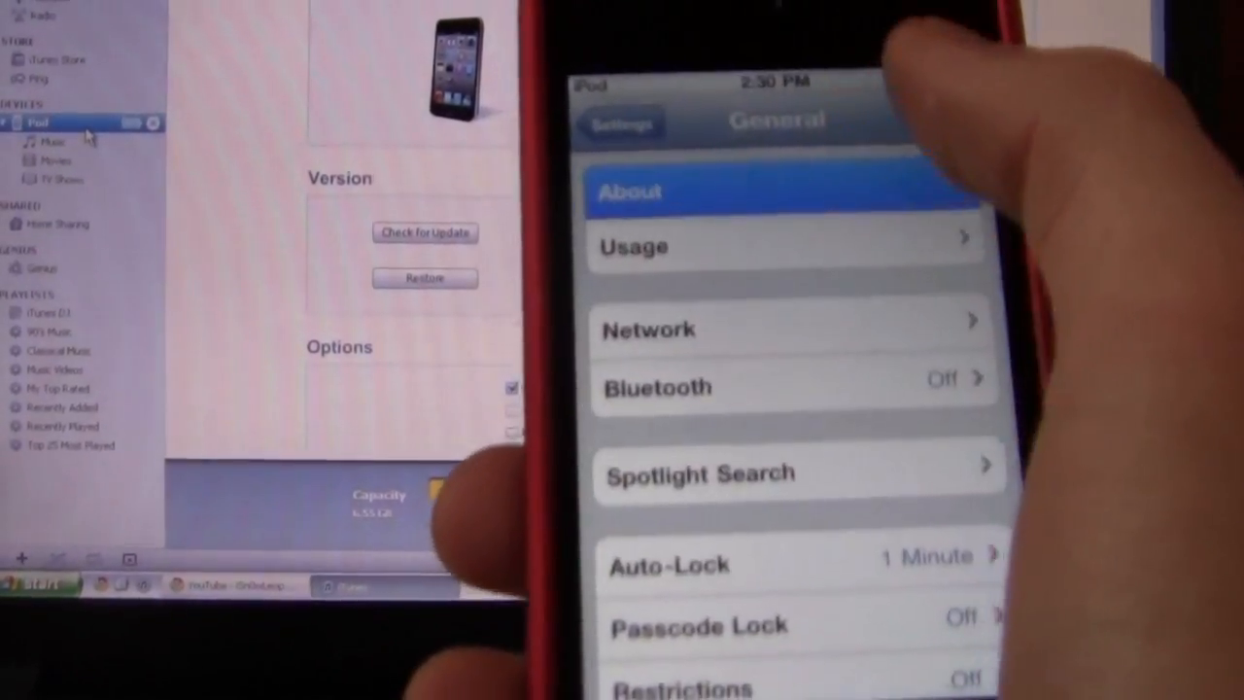
Open the iBooty-for-4.3.1 folder on the Desktop in Windows Explorer
click(630, 191)
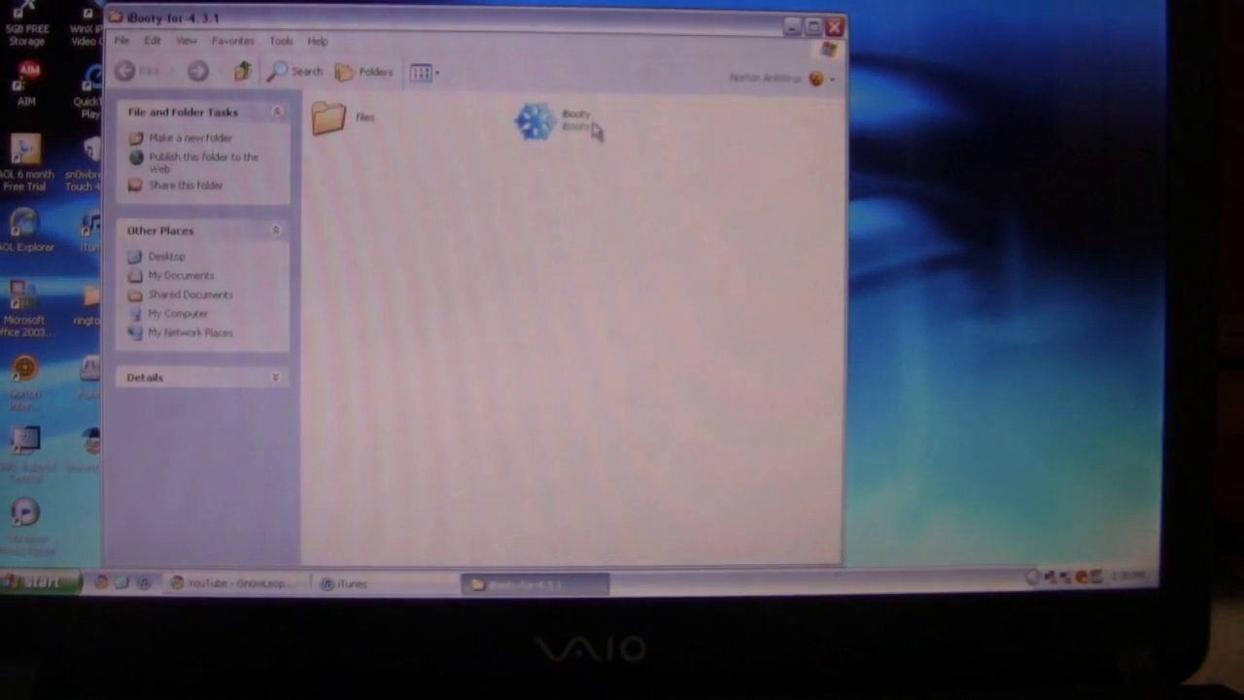
Launch iBooty V2.2, select iPod Touch 4 and start the tethered boot, now waiting for the device
double_click(552, 117)
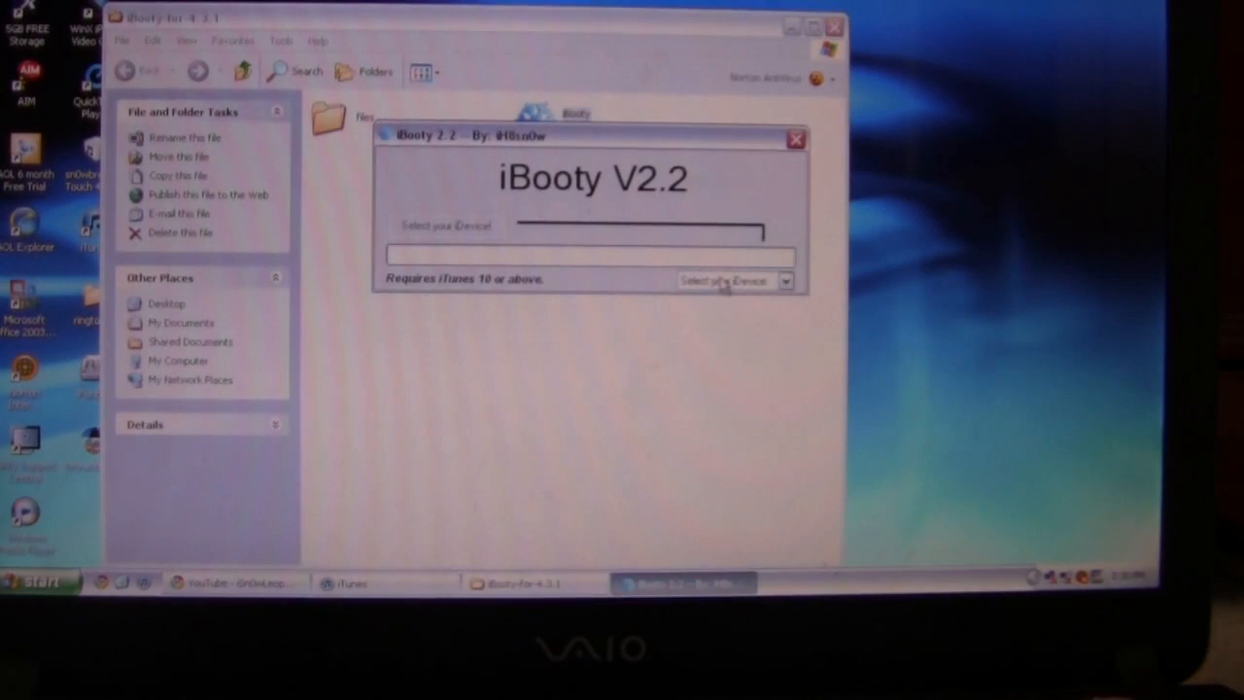
click(734, 280)
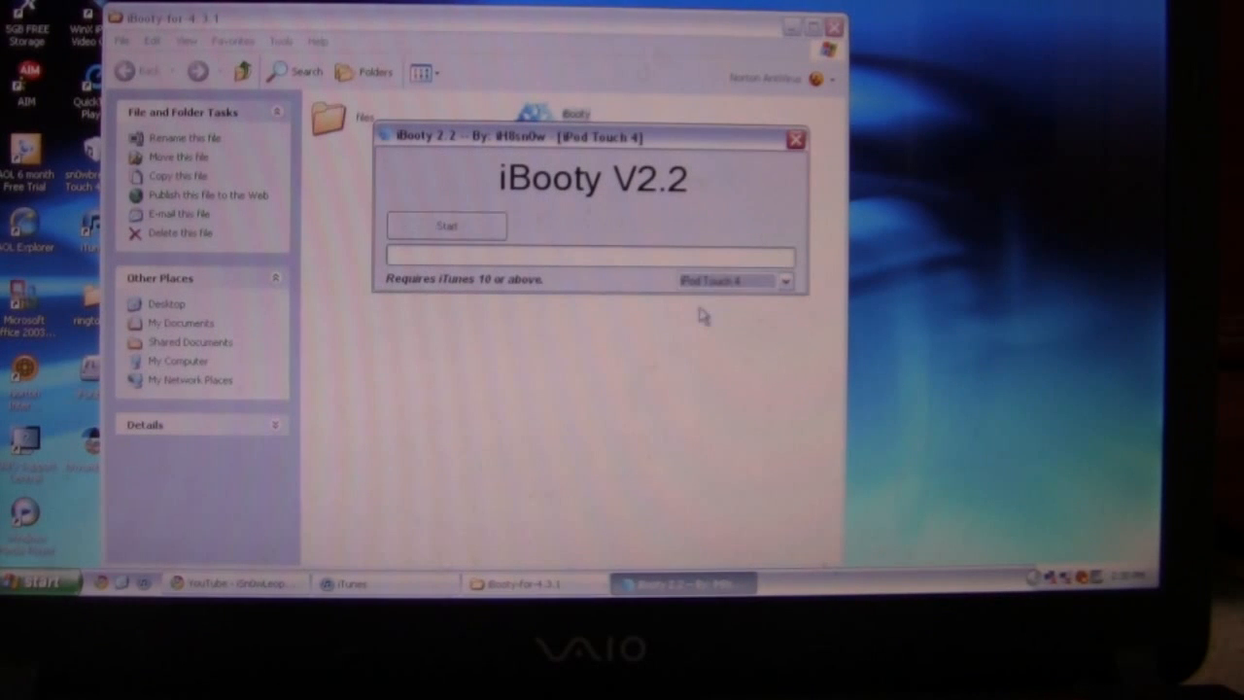
click(445, 226)
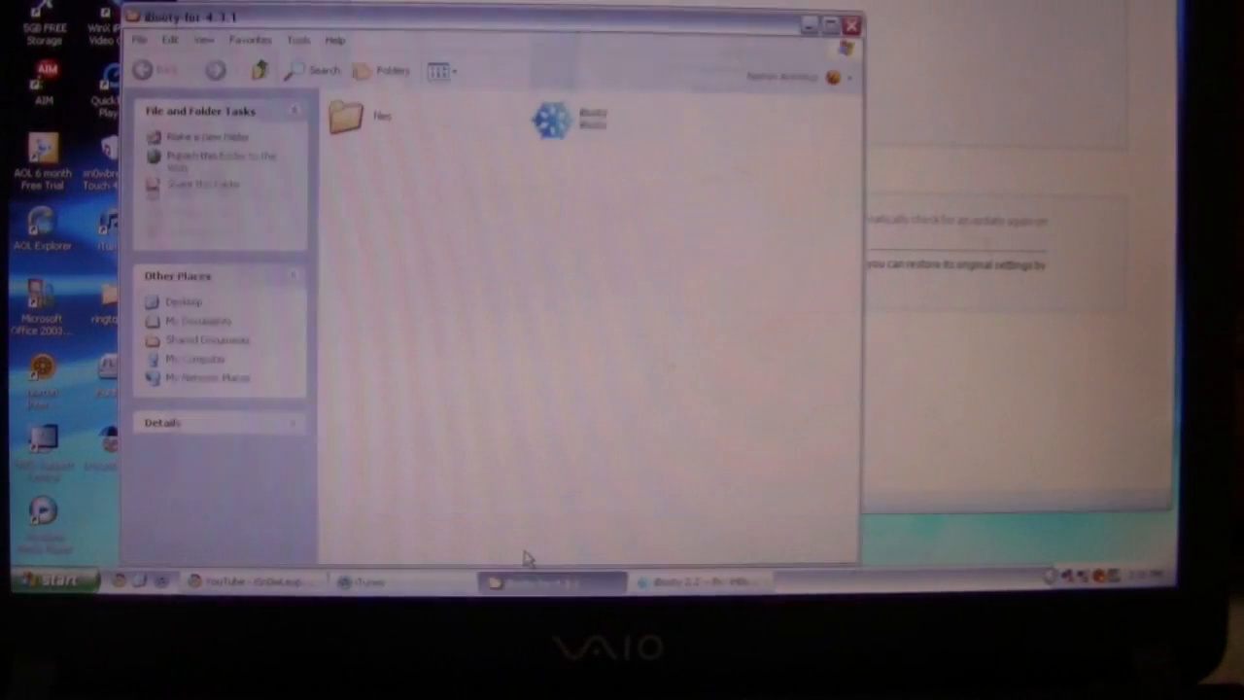
double_click(552, 119)
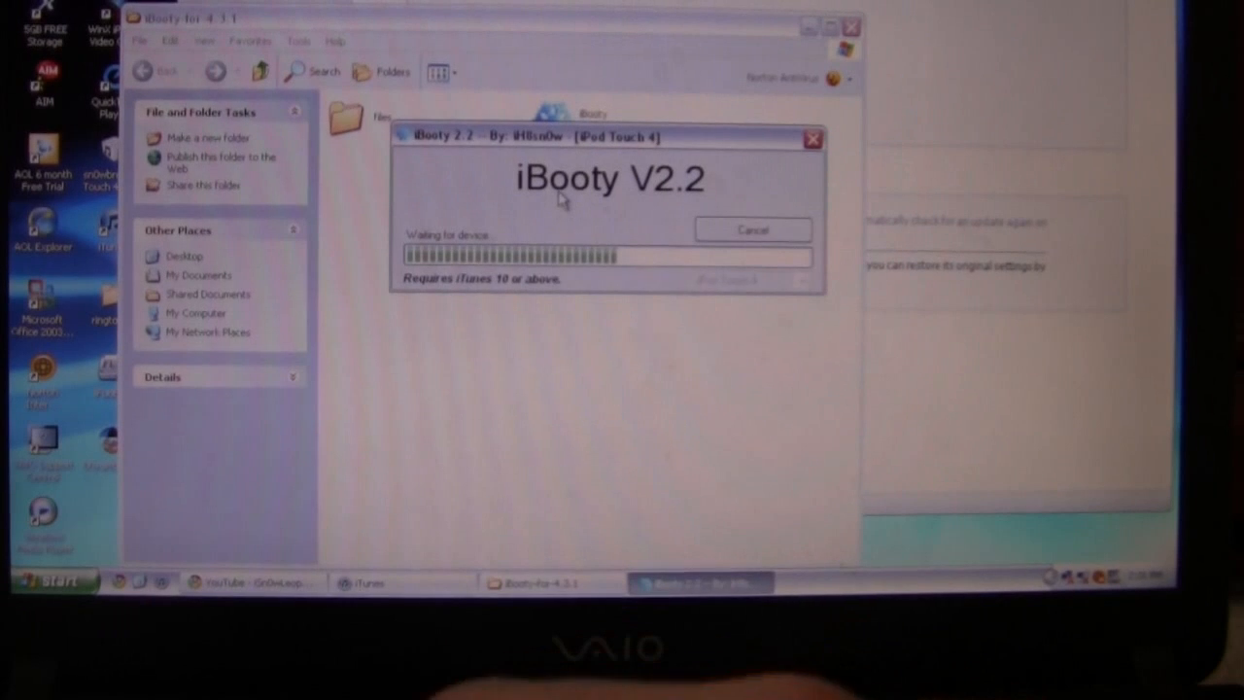